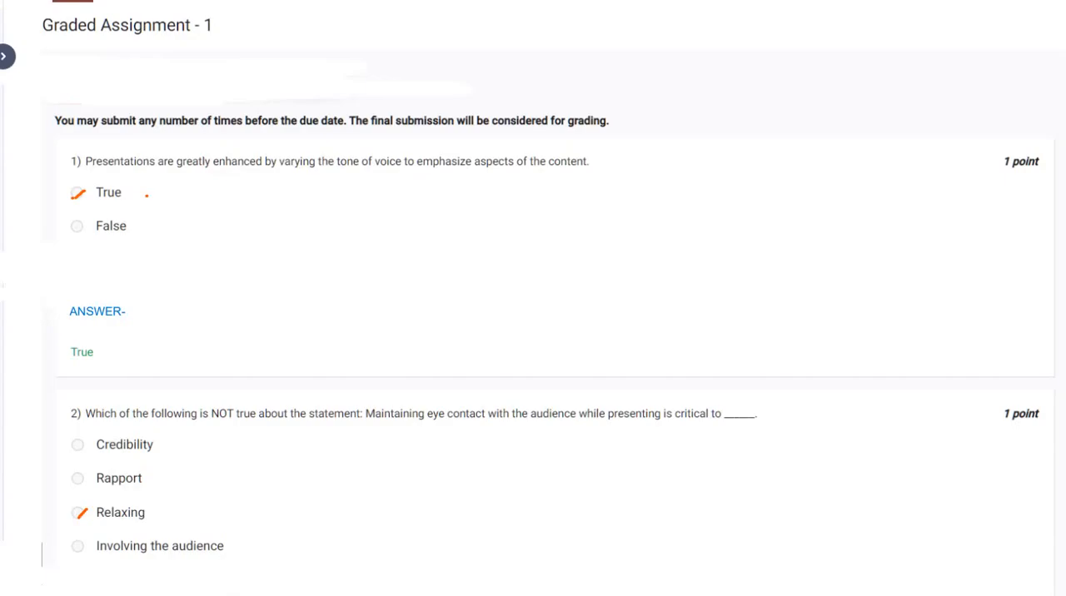
{"action": "mouse_move", "coordinate": [821, 123]}
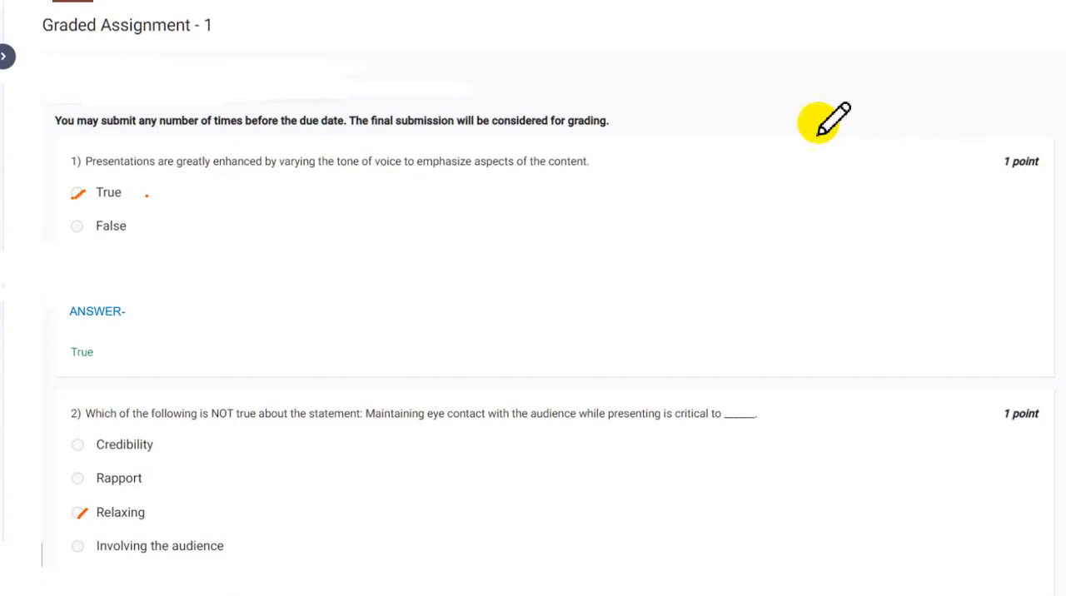
{"action": "mouse_move", "coordinate": [262, 192]}
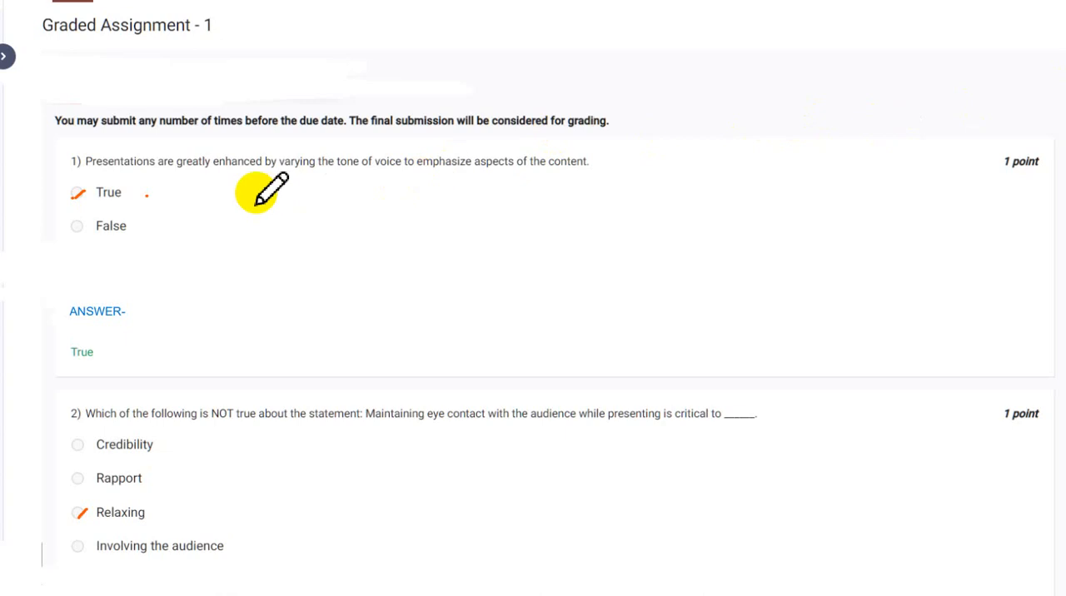
{"action": "mouse_move", "coordinate": [238, 191]}
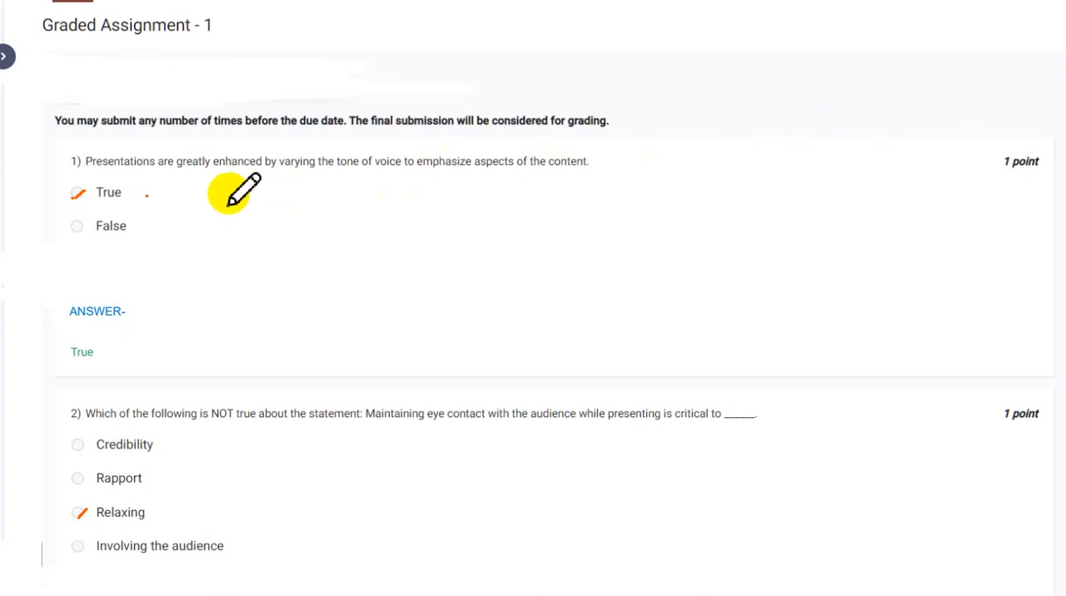
{"action": "mouse_move", "coordinate": [150, 194]}
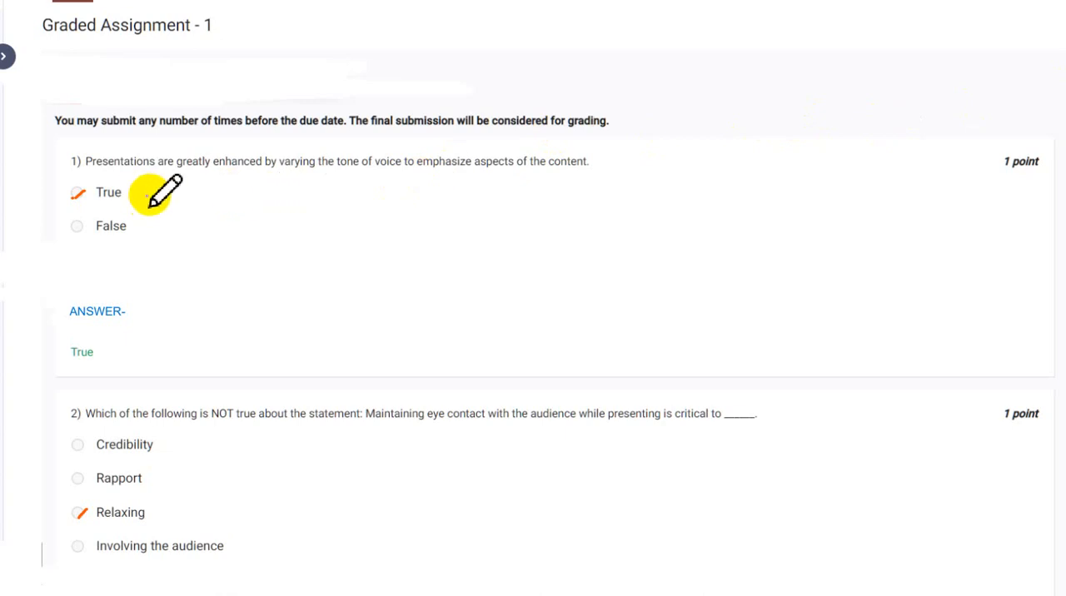
{"action": "mouse_move", "coordinate": [225, 170]}
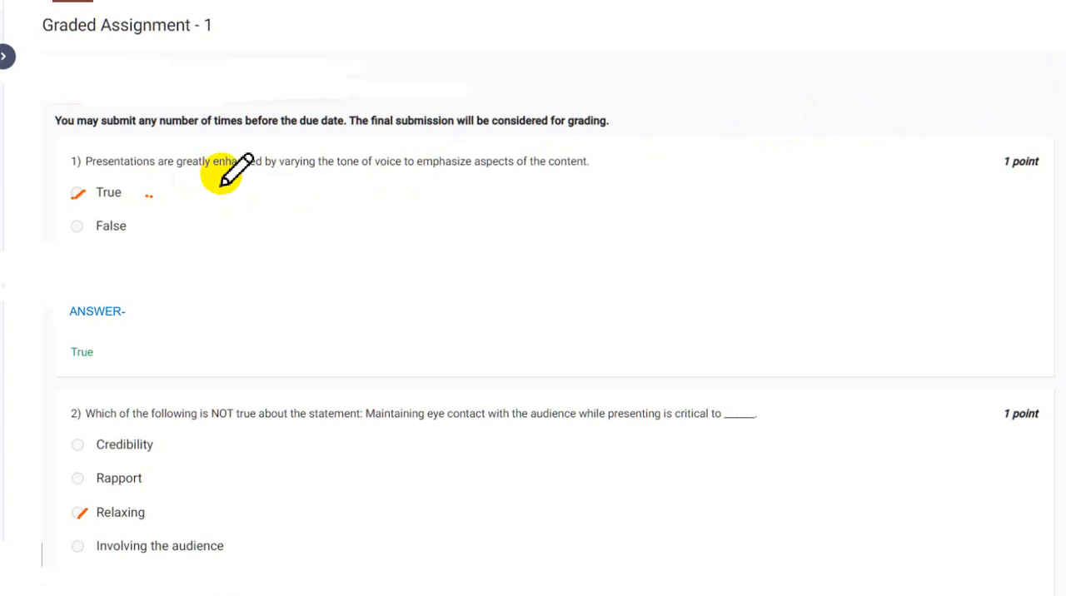
{"action": "mouse_move", "coordinate": [225, 171]}
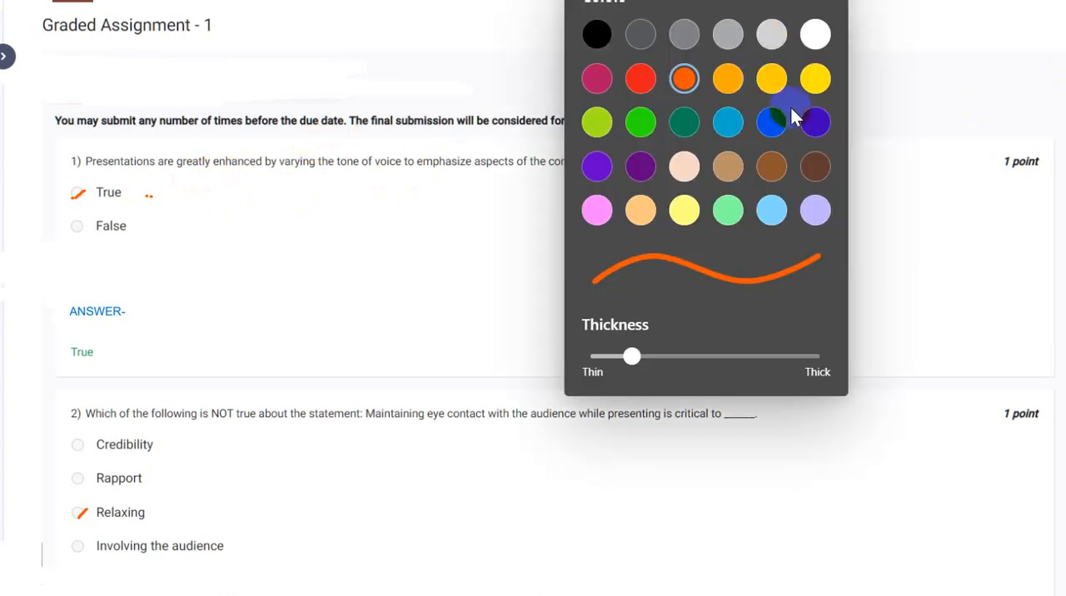
Pick the deep purple pen colour and dismiss the colour palette.
{"action": "left_click", "coordinate": [815, 122]}
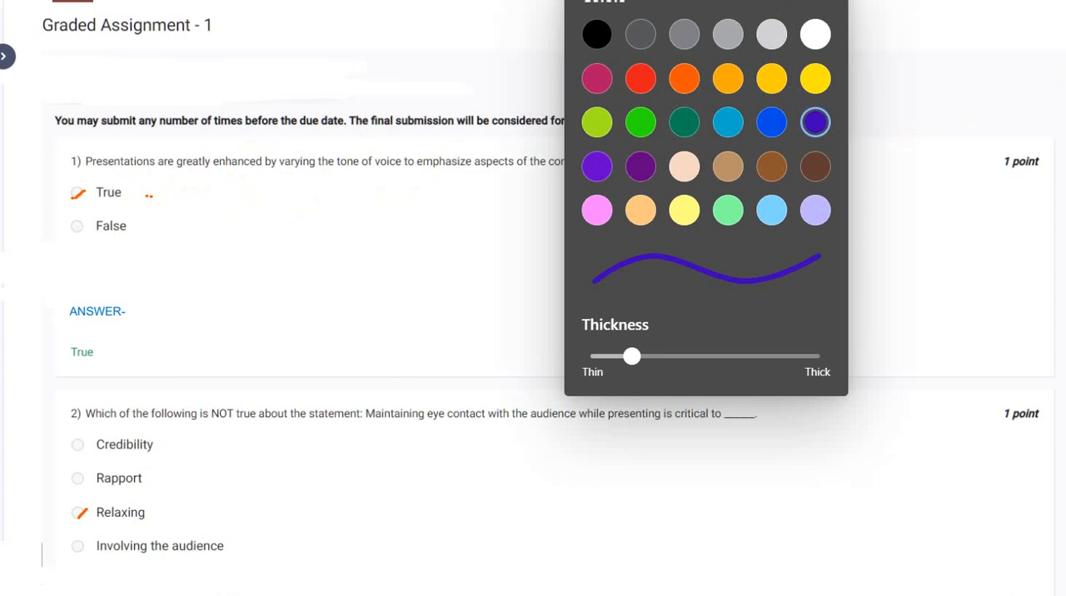
{"action": "left_click", "coordinate": [315, 205]}
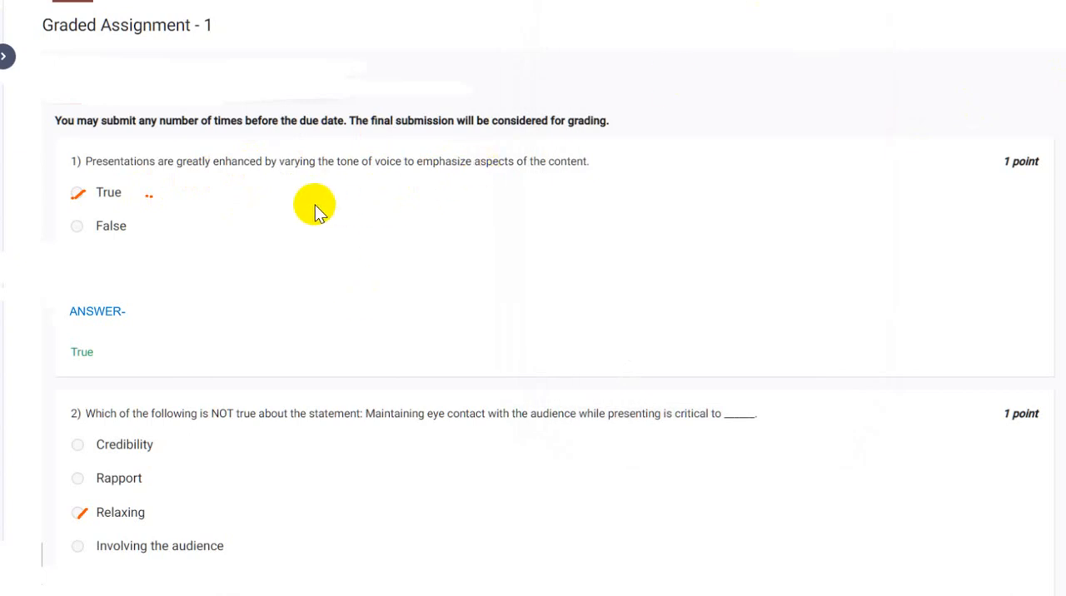
Scroll past question 2's answer Relaxing to the Nelson Mandela speech audio link.
{"action": "scroll", "scroll_direction": "down", "scroll_amount": 3}
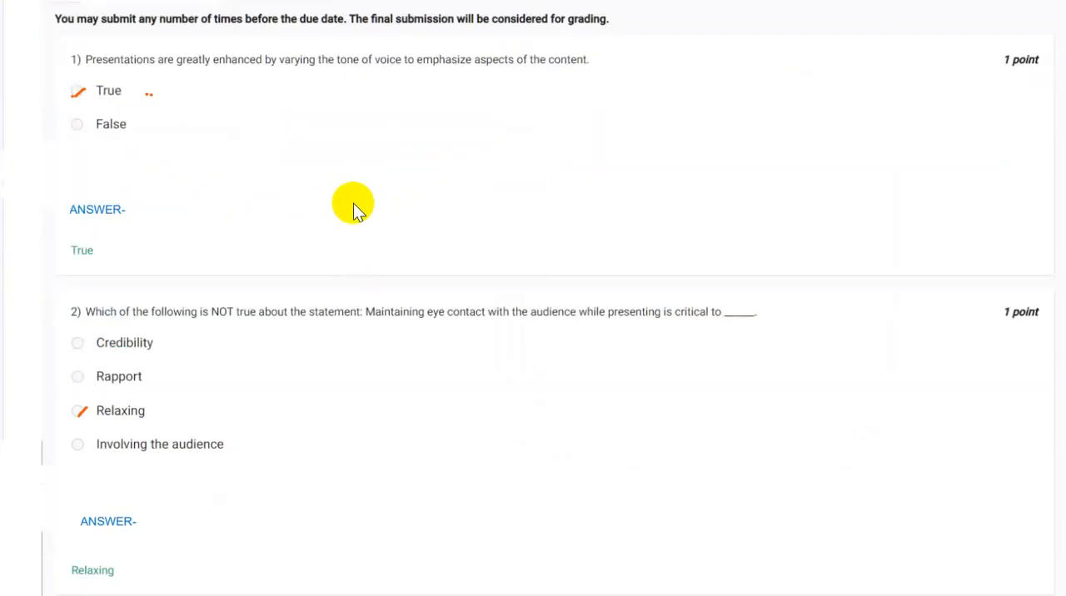
{"action": "scroll", "scroll_direction": "down", "scroll_amount": 3}
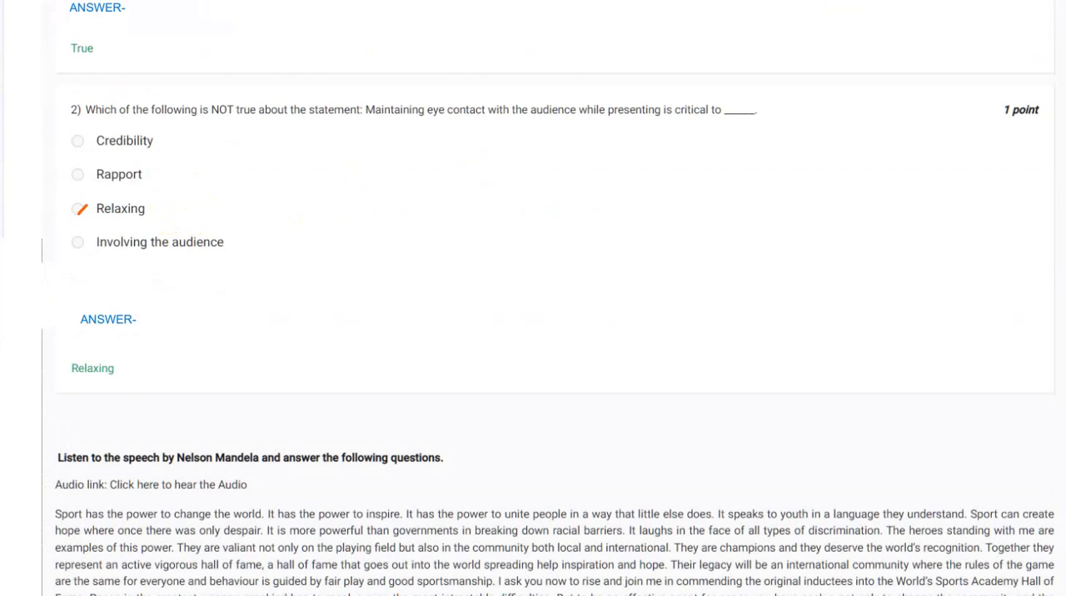
{"action": "mouse_move", "coordinate": [173, 208]}
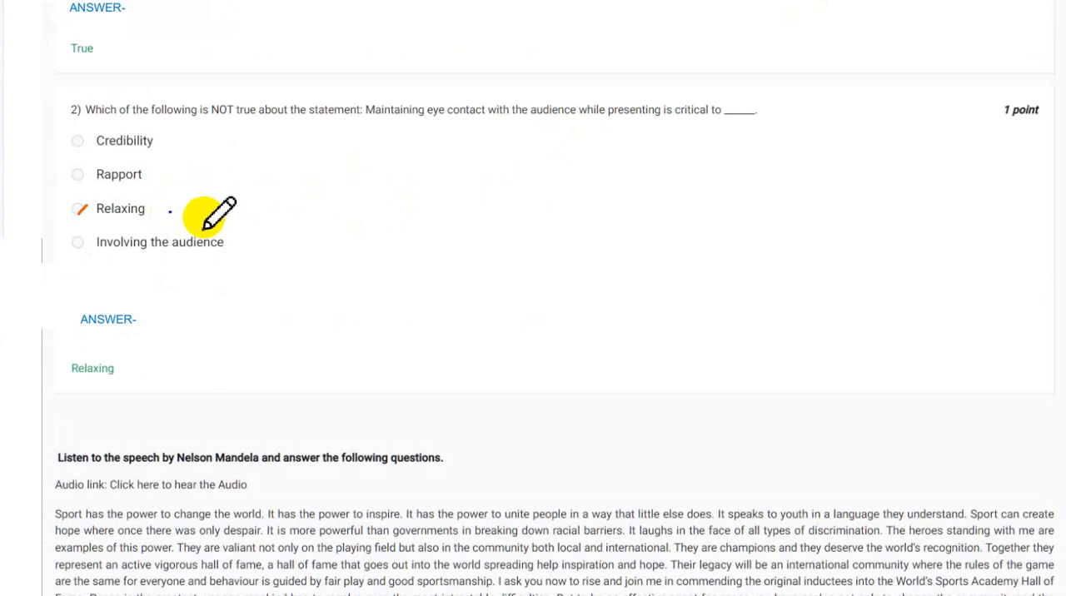
{"action": "mouse_move", "coordinate": [266, 216]}
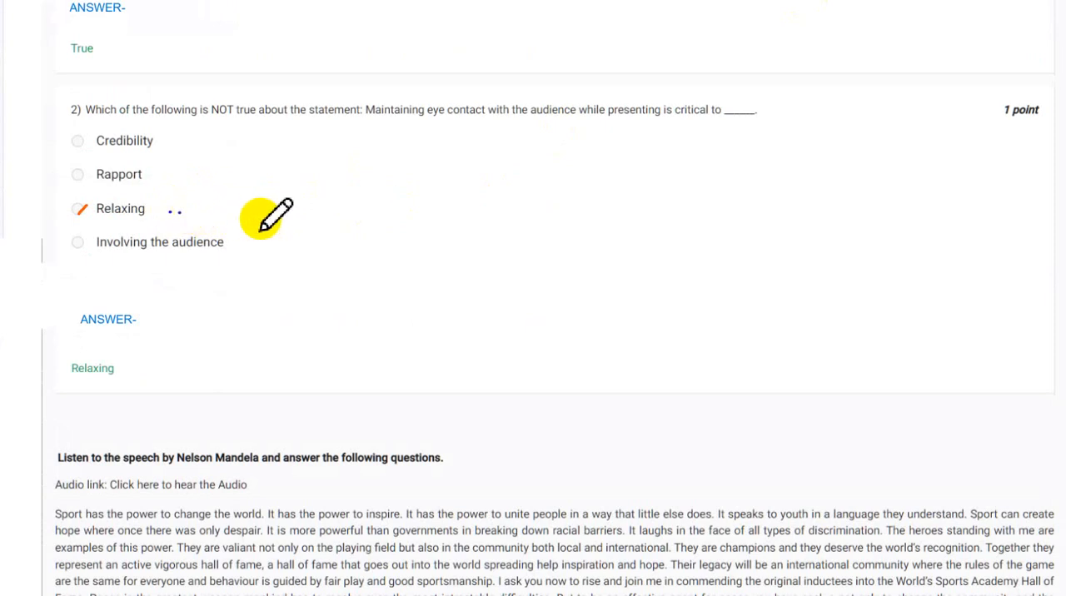
{"action": "scroll", "scroll_direction": "down", "scroll_amount": 3}
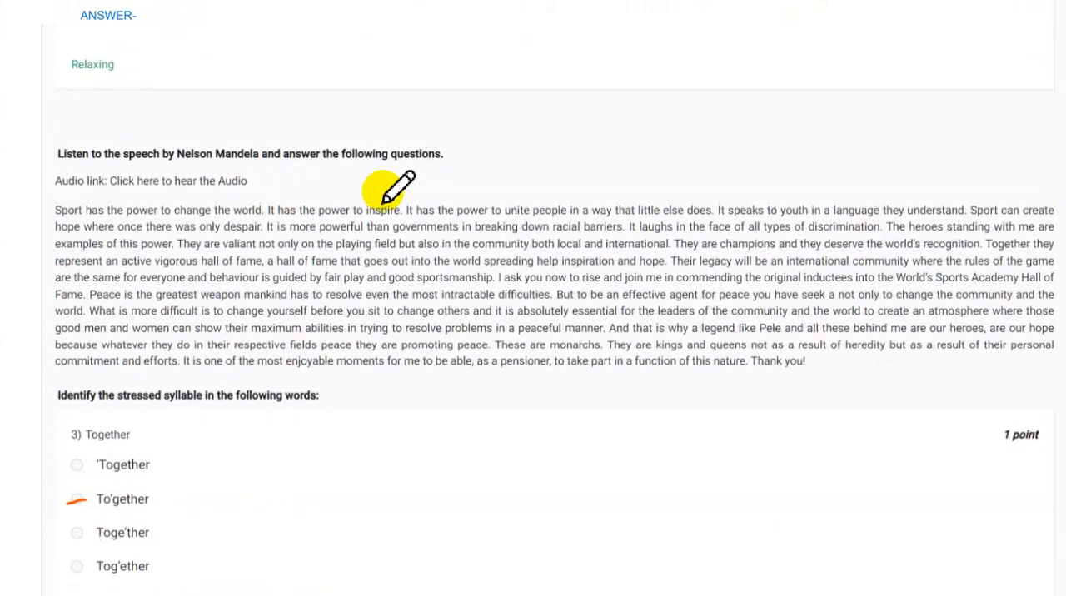
{"action": "mouse_move", "coordinate": [275, 209]}
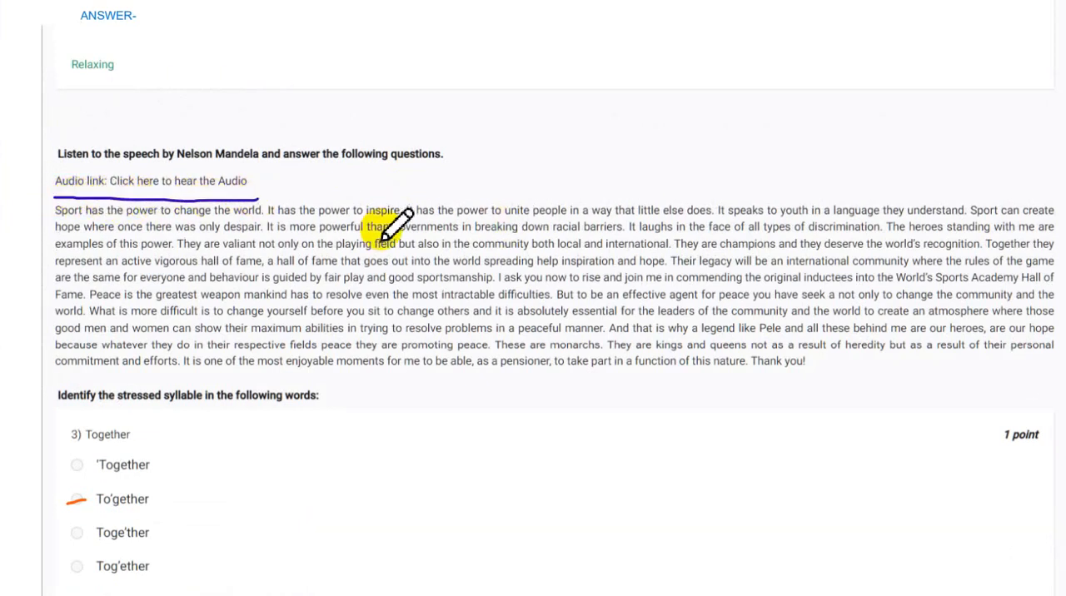
{"action": "scroll", "scroll_direction": "down", "scroll_amount": 3}
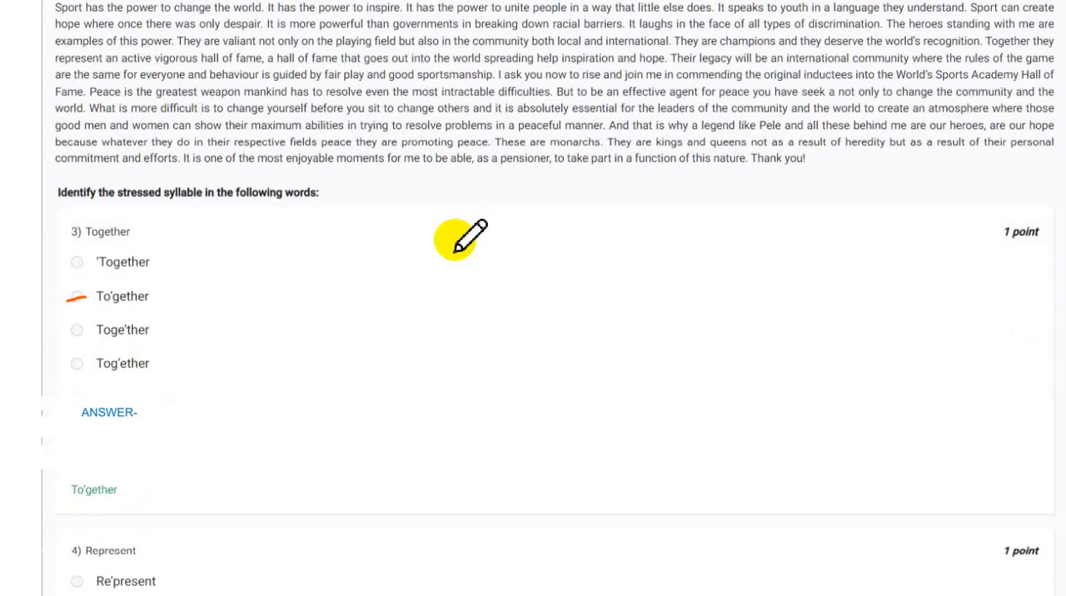
Scroll through questions 3–5 to check To'gether, Repre'sent and 'Atmosphere answers.
{"action": "scroll", "scroll_direction": "down", "scroll_amount": 3}
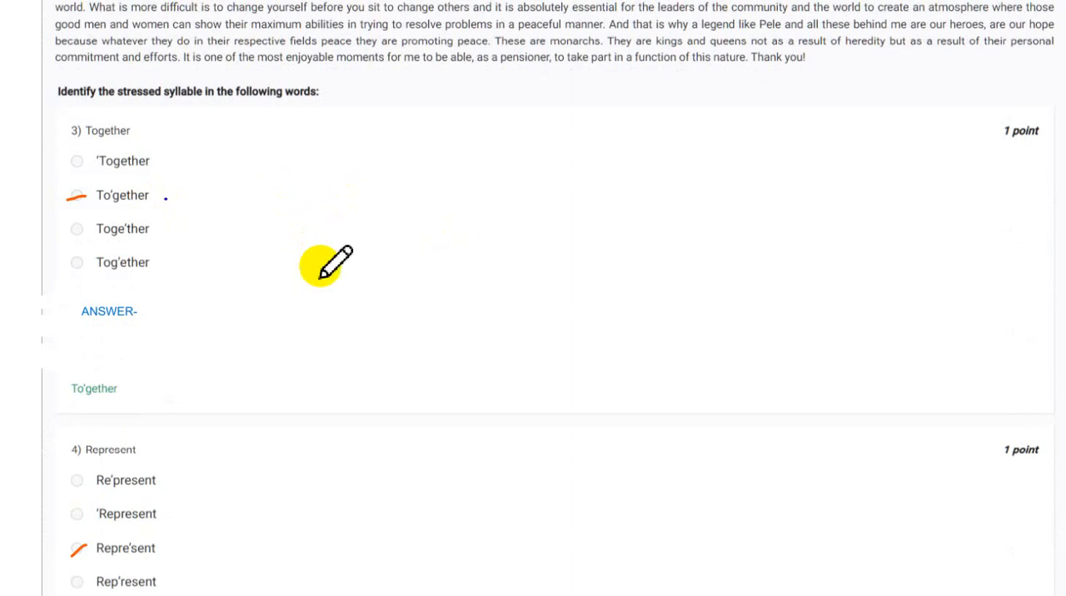
{"action": "mouse_move", "coordinate": [338, 221]}
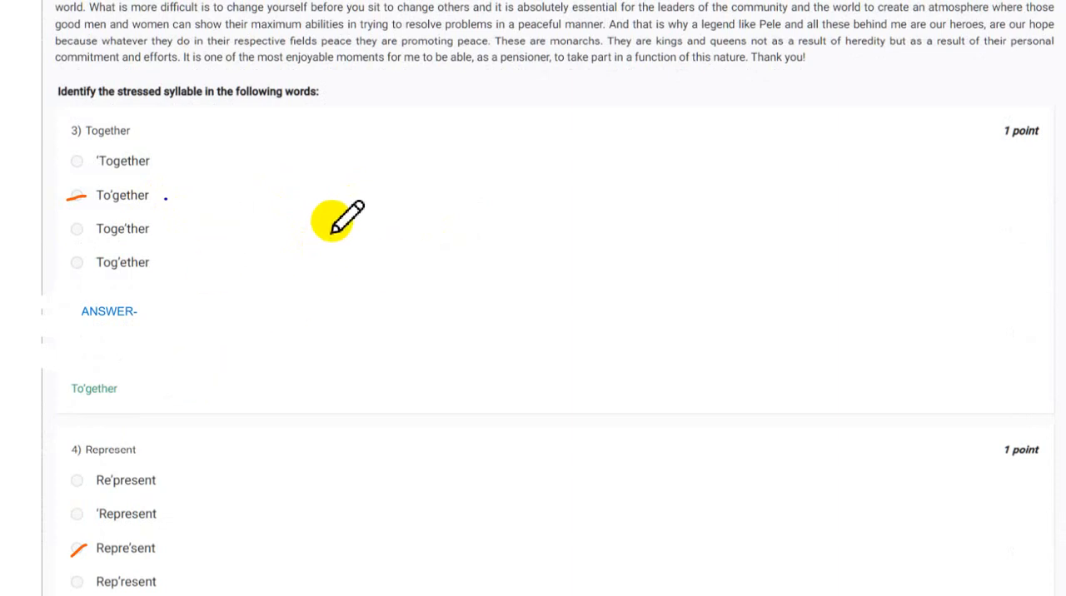
{"action": "scroll", "scroll_direction": "down", "scroll_amount": 3}
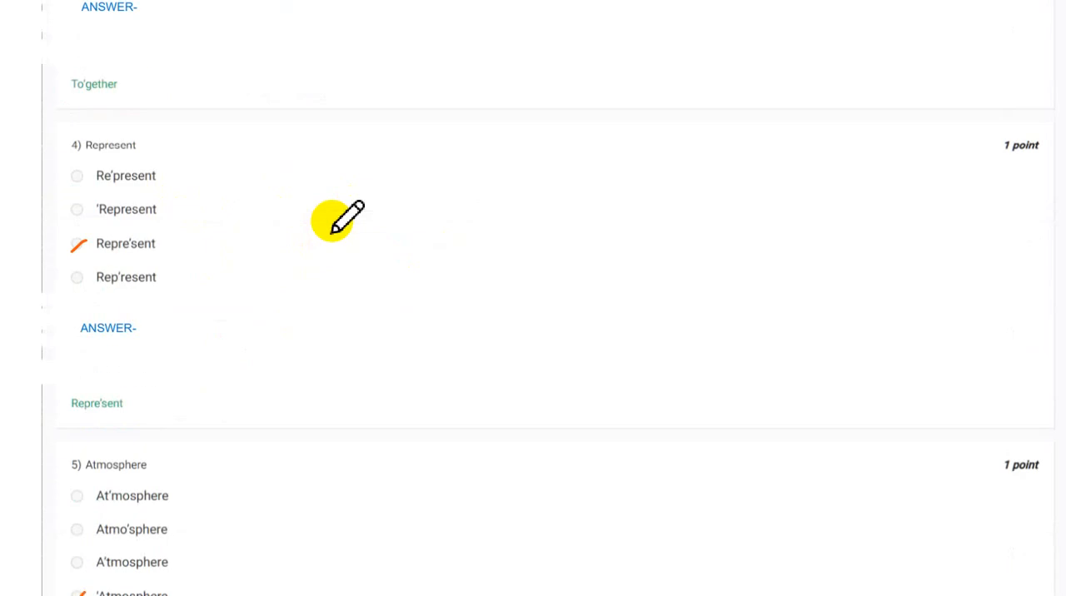
{"action": "mouse_move", "coordinate": [192, 243]}
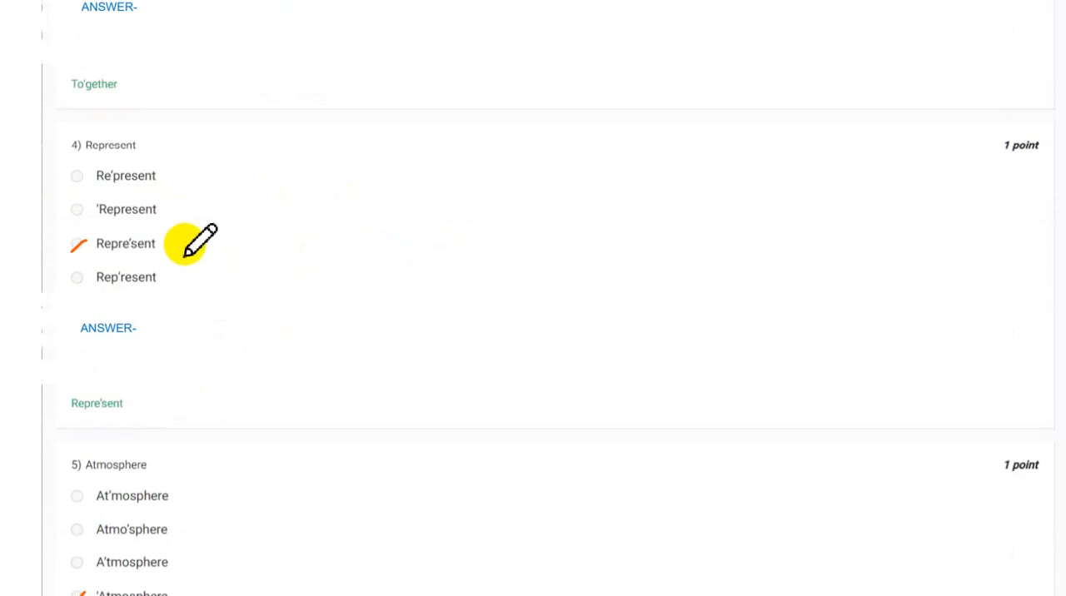
{"action": "mouse_move", "coordinate": [171, 254]}
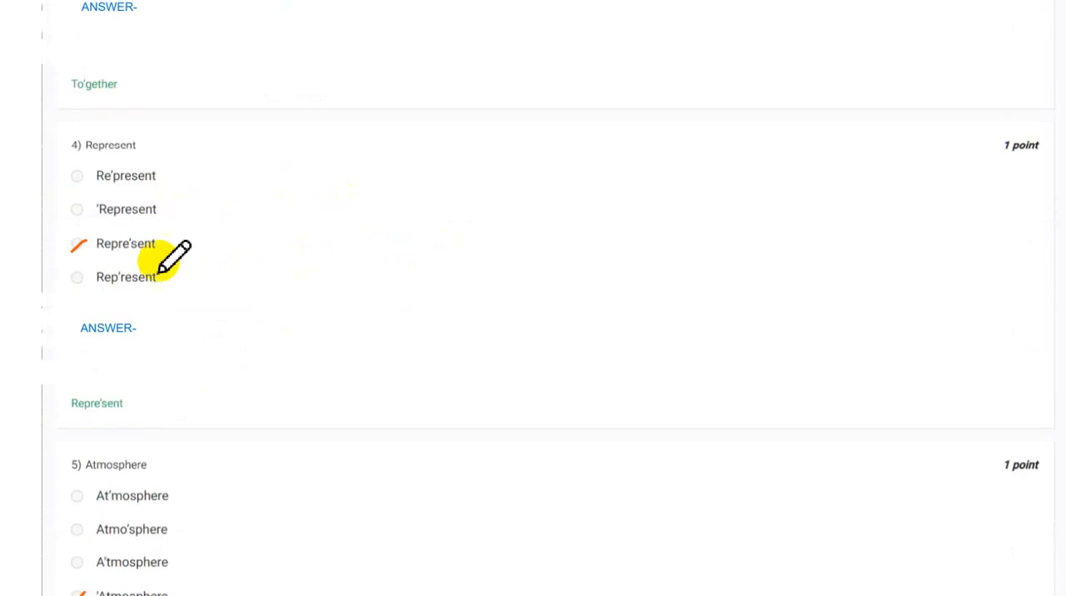
{"action": "mouse_move", "coordinate": [287, 242]}
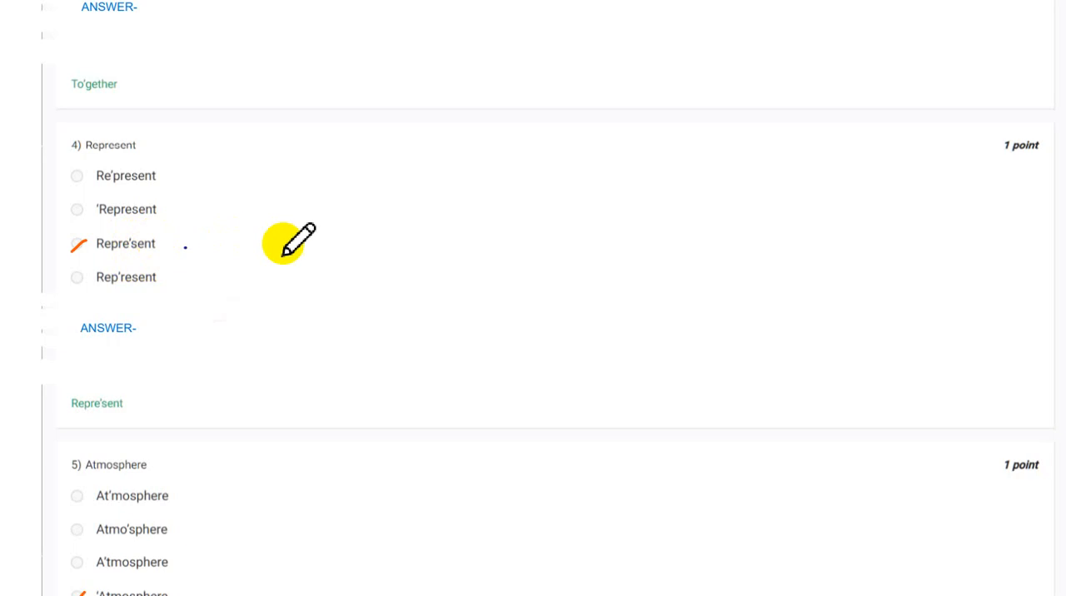
{"action": "scroll", "scroll_direction": "up", "scroll_amount": 3}
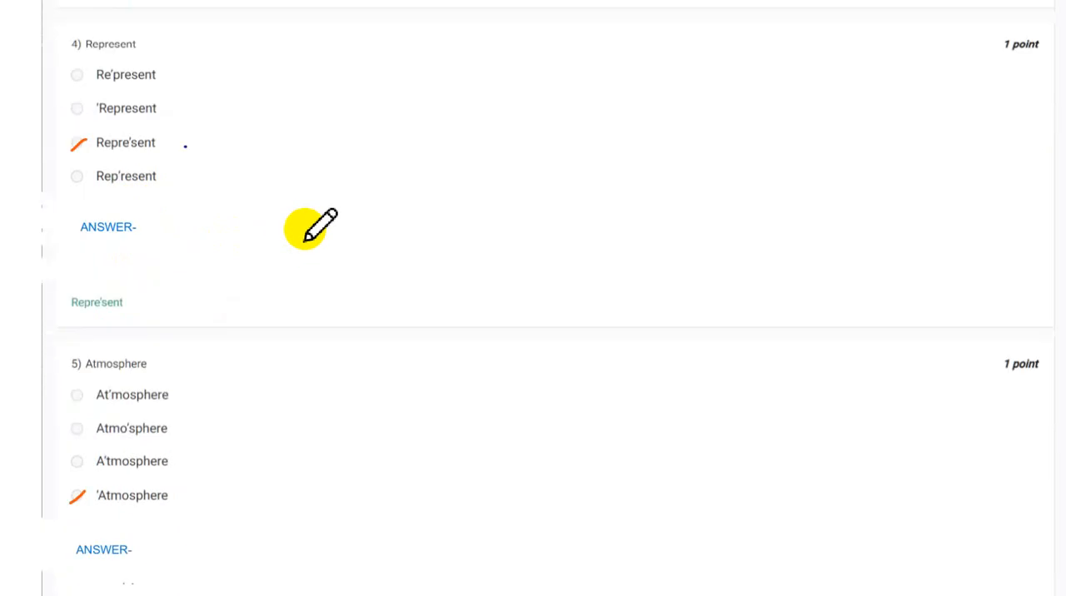
{"action": "scroll", "scroll_direction": "down", "scroll_amount": 3}
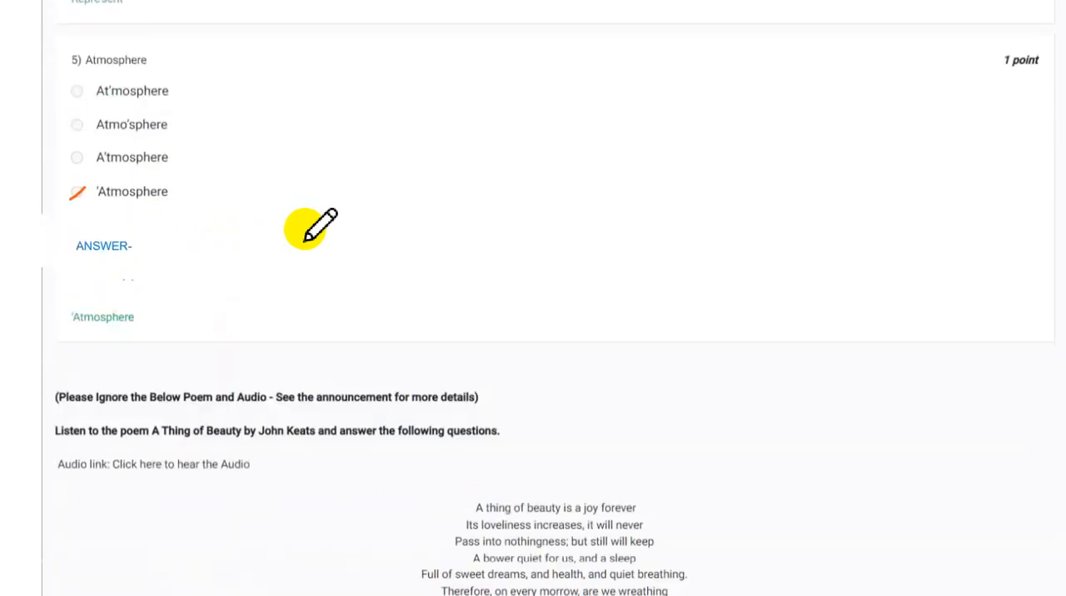
{"action": "mouse_move", "coordinate": [200, 185]}
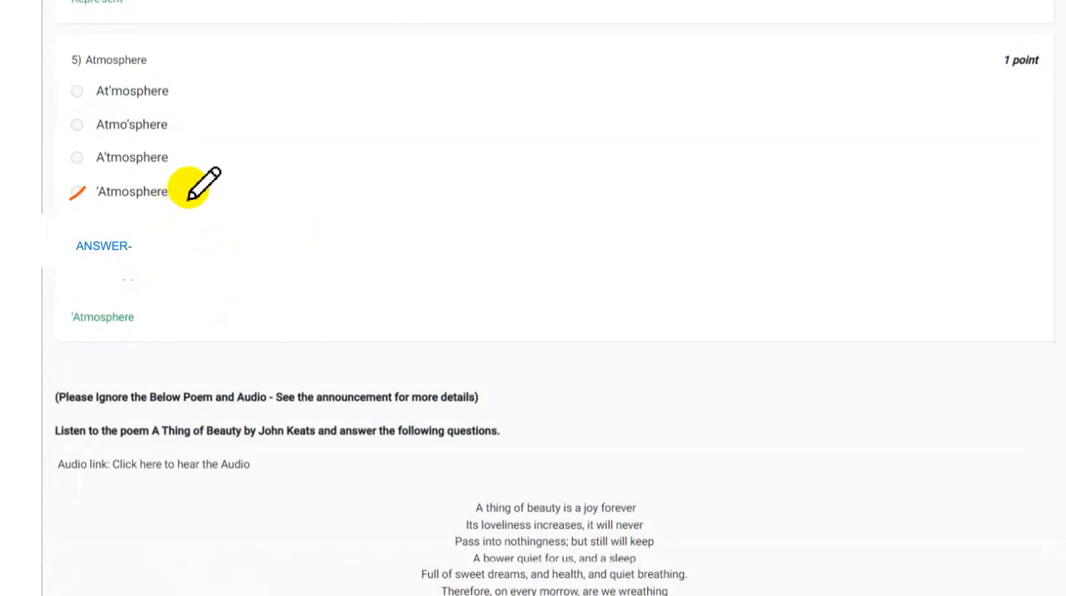